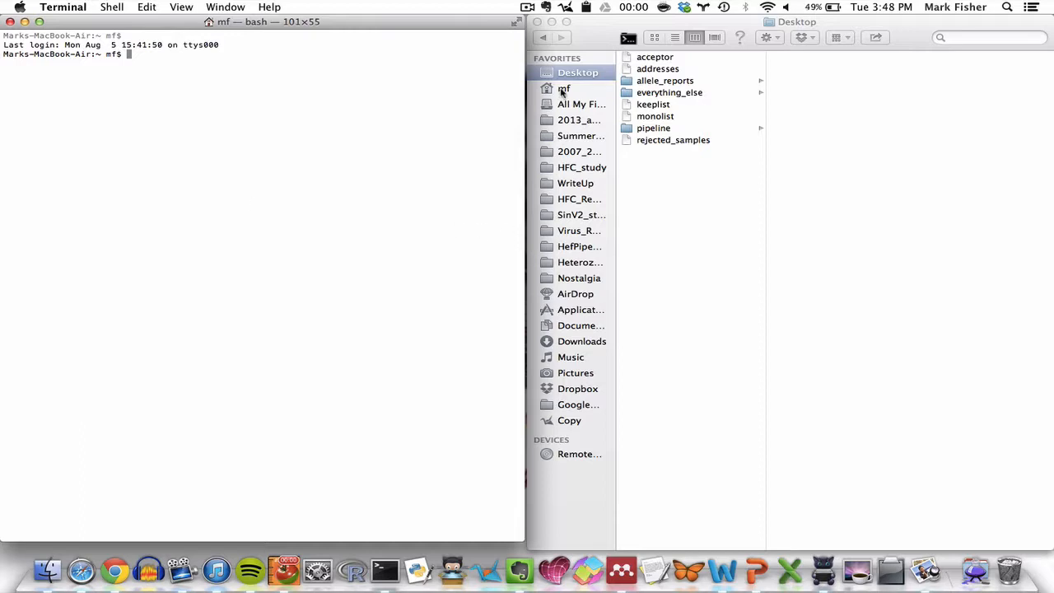
Browse the home folder's Example_data dummy allele report and GeneMapper example folders in Finder.
{"action": "left_click", "coordinate": [680, 172]}
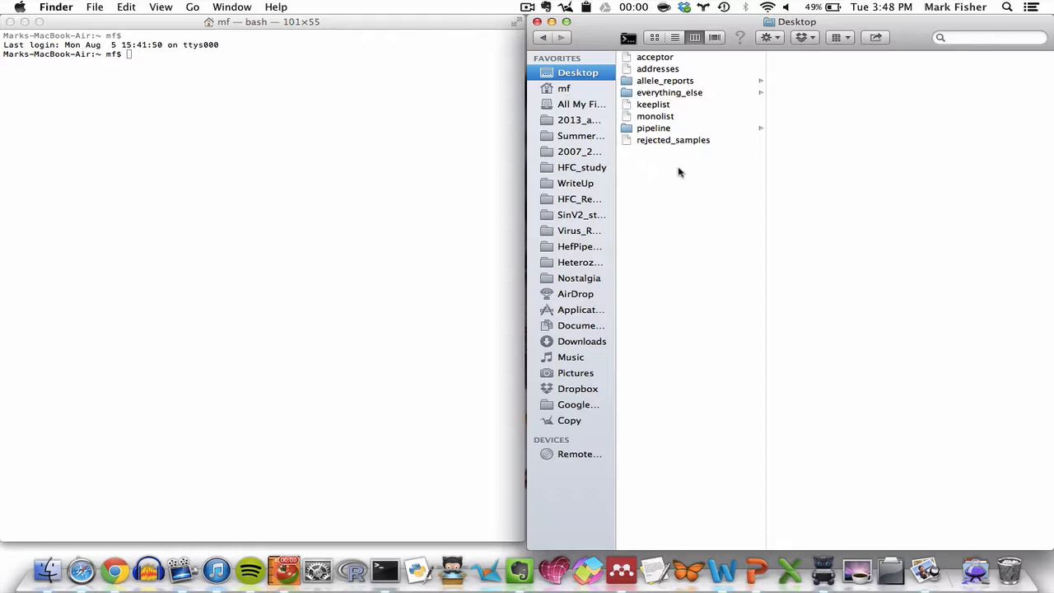
{"action": "left_click", "coordinate": [564, 88]}
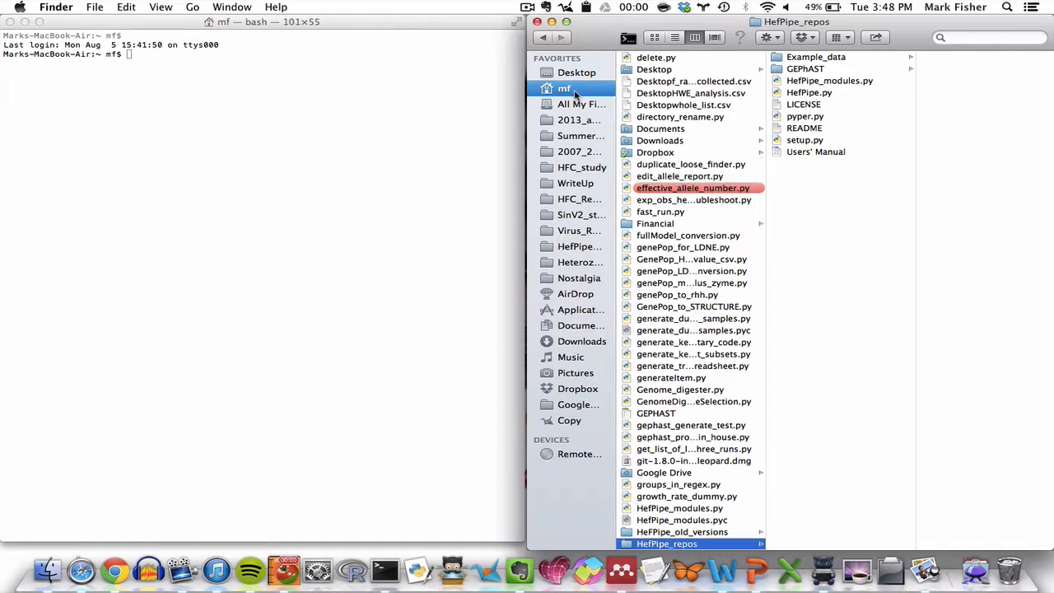
{"action": "left_click", "coordinate": [817, 57]}
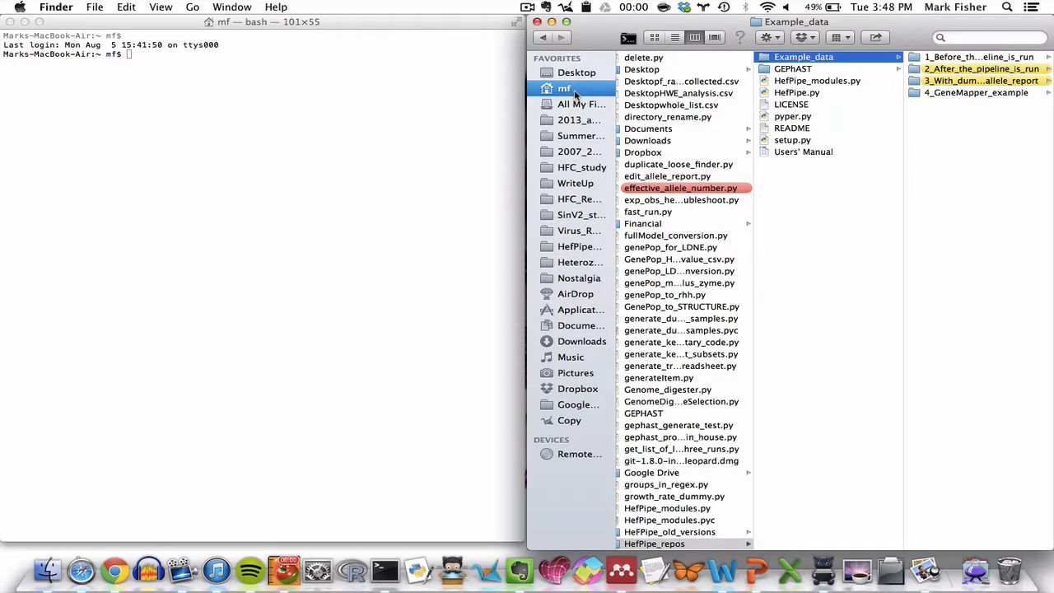
{"action": "left_click", "coordinate": [981, 81]}
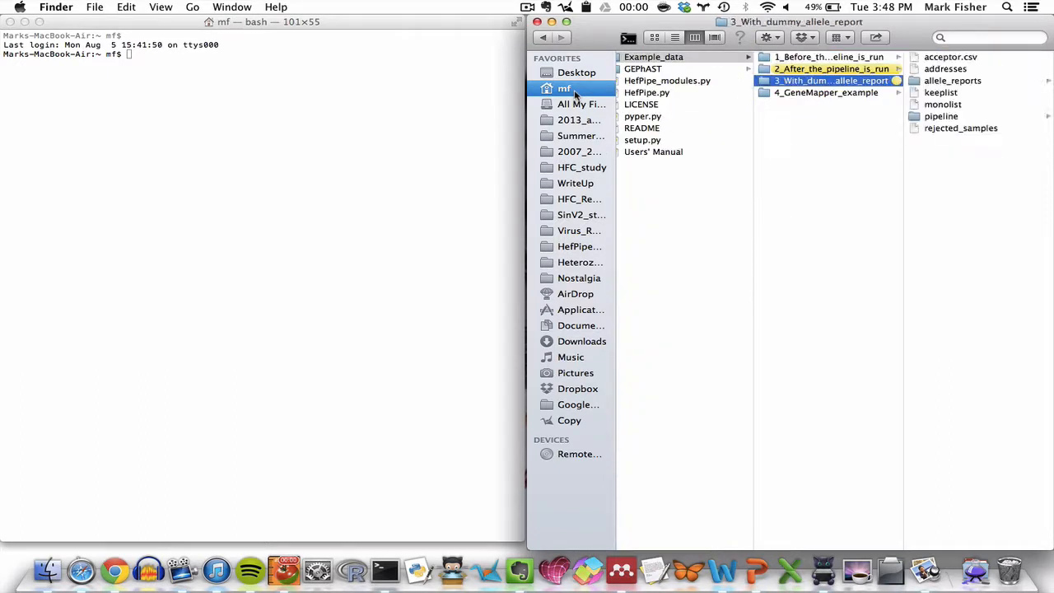
{"action": "left_click", "coordinate": [826, 92]}
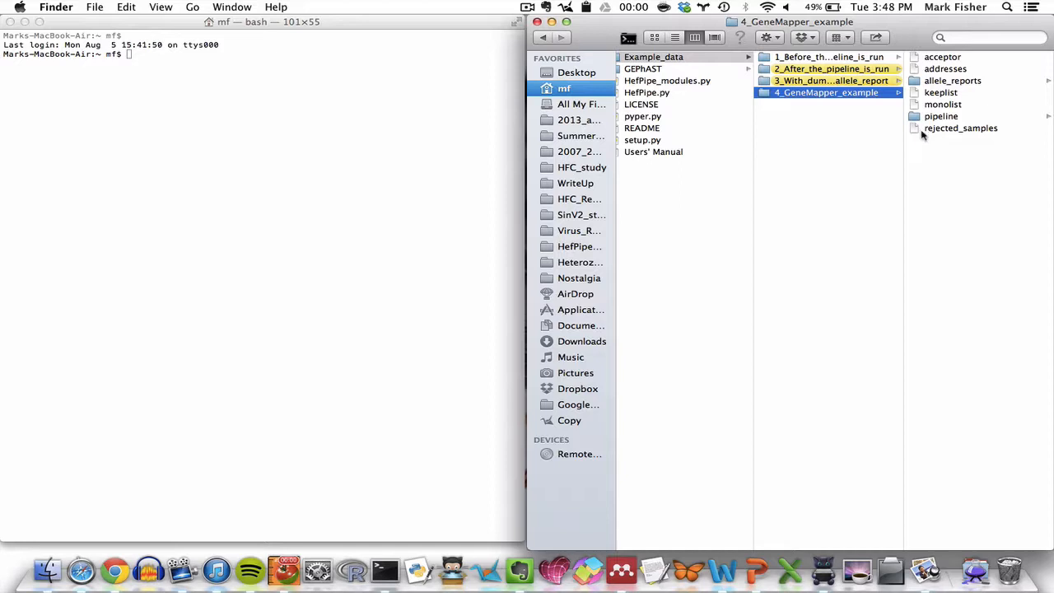
Open 130724_Genotypes_table_renamed.txt from the Desktop's allele_reports folder in TextEdit.
{"action": "left_click", "coordinate": [578, 73]}
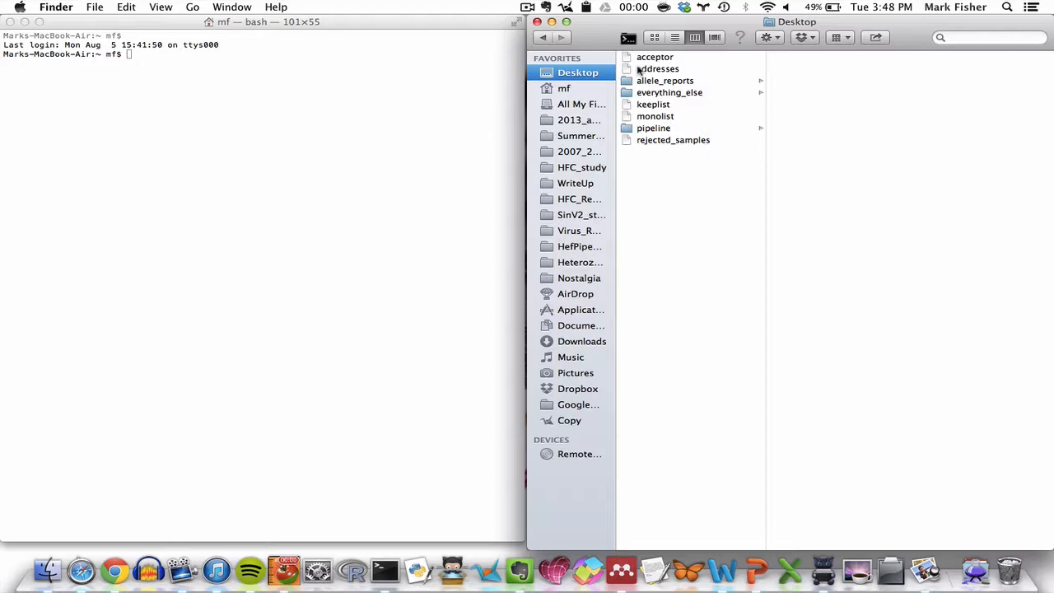
{"action": "mouse_move", "coordinate": [646, 80]}
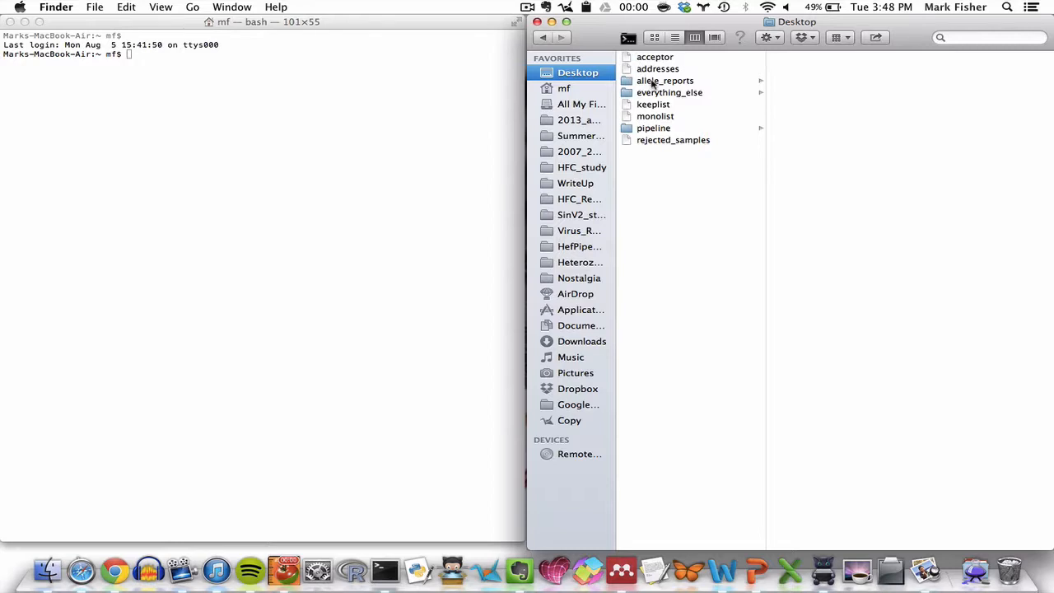
{"action": "left_click", "coordinate": [664, 80]}
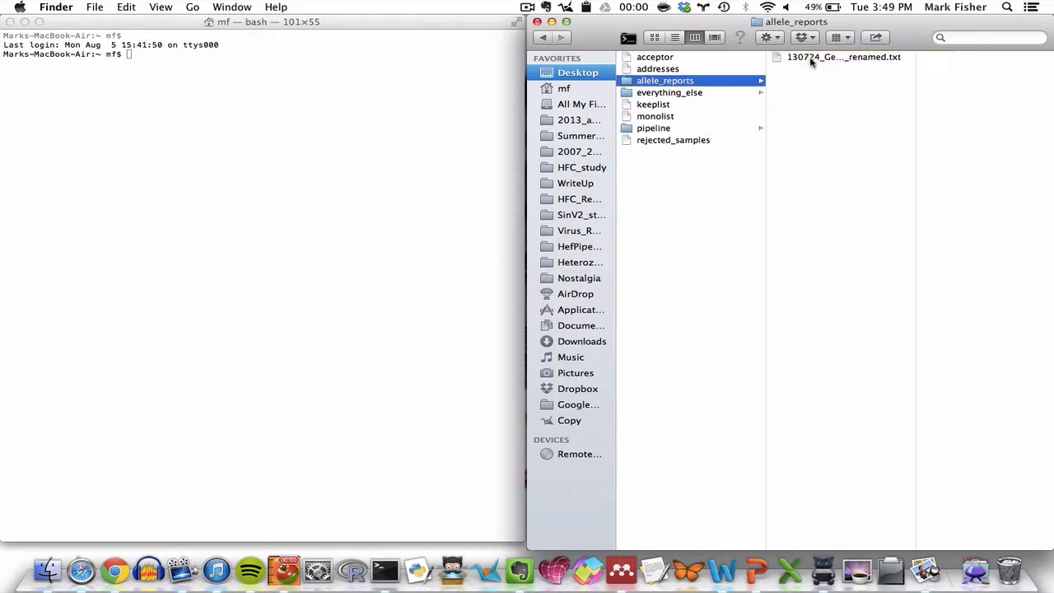
{"action": "double_click", "coordinate": [839, 57]}
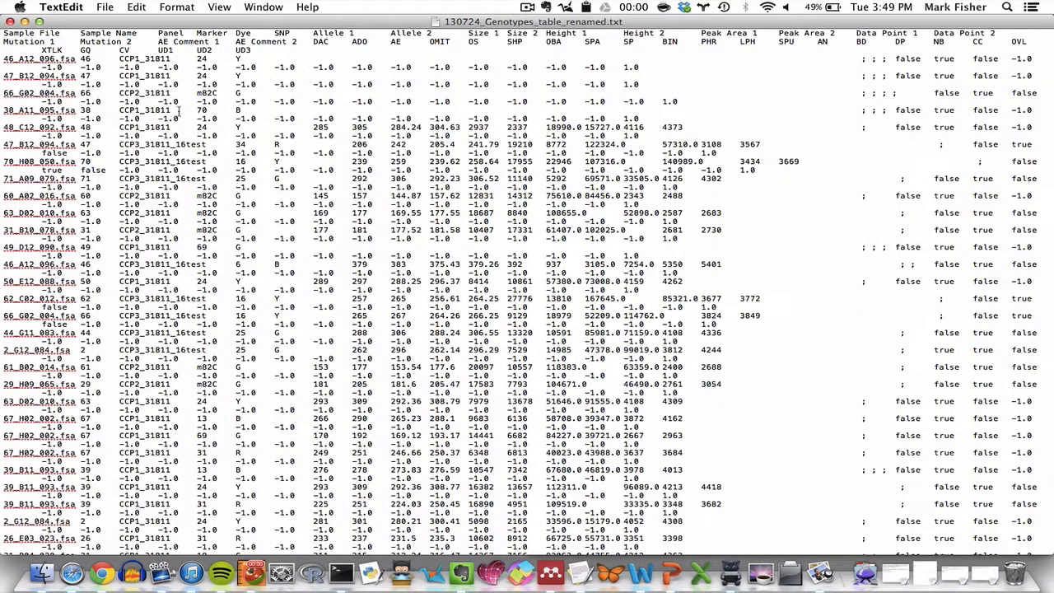
Scroll down and back up through the allele report's genotype rows.
{"action": "scroll", "scroll_direction": "down", "scroll_amount": 3}
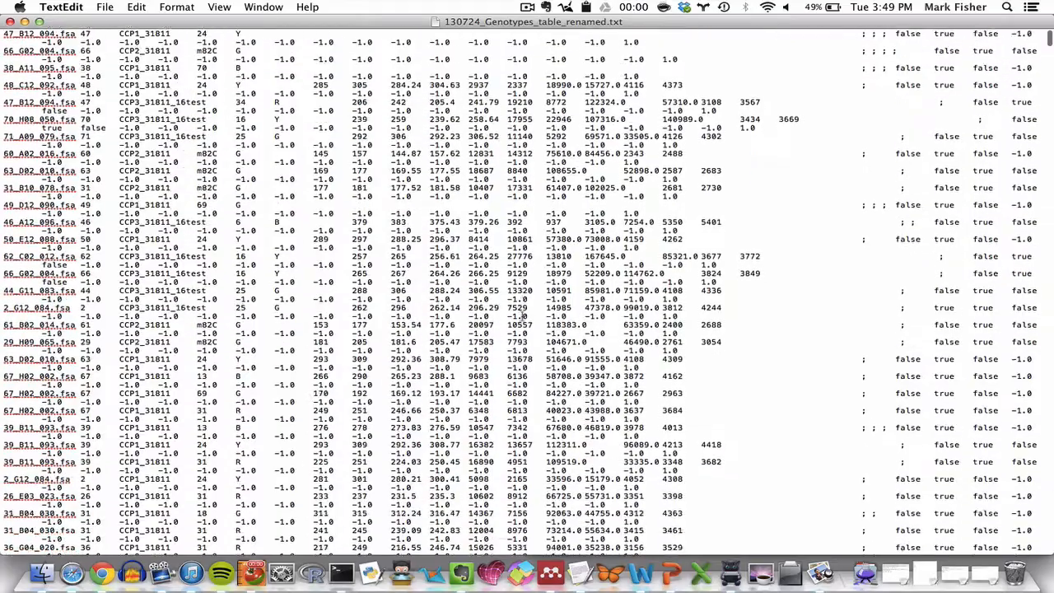
{"action": "scroll", "scroll_direction": "down", "scroll_amount": 3}
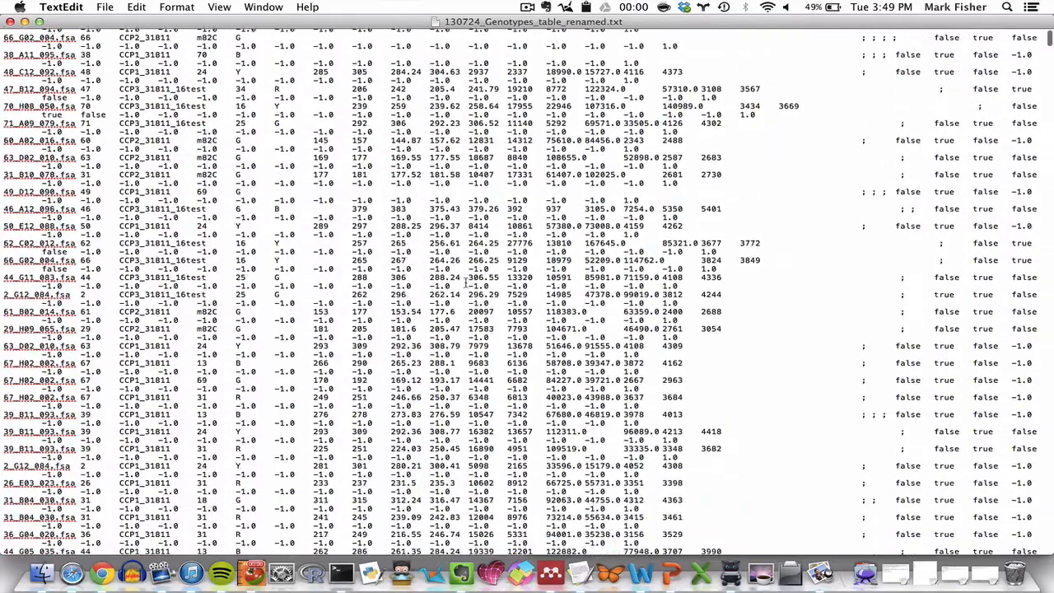
{"action": "scroll", "scroll_direction": "up", "scroll_amount": 3}
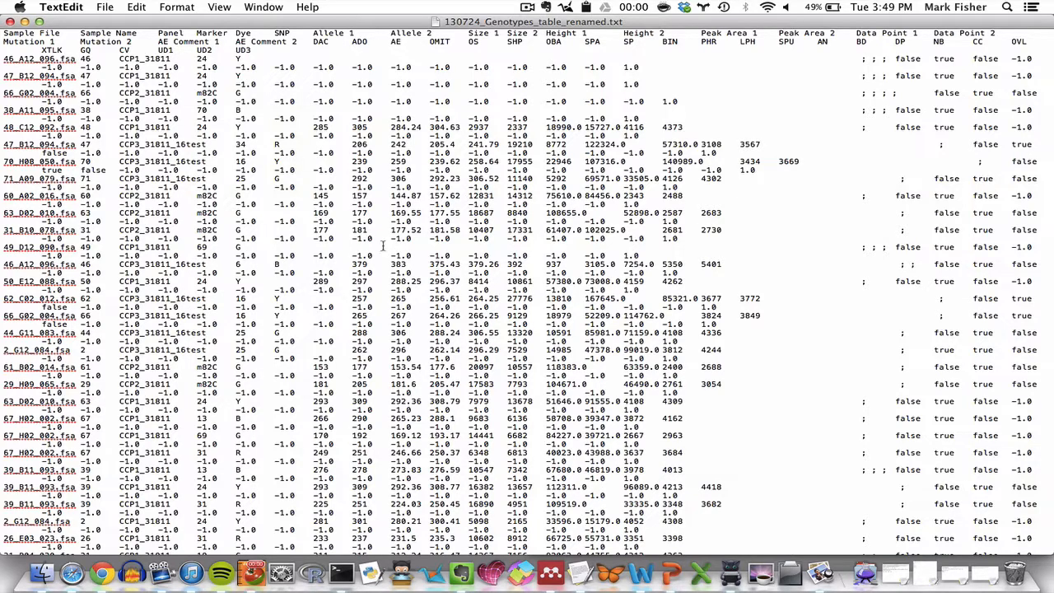
{"action": "scroll", "scroll_direction": "down", "scroll_amount": 3}
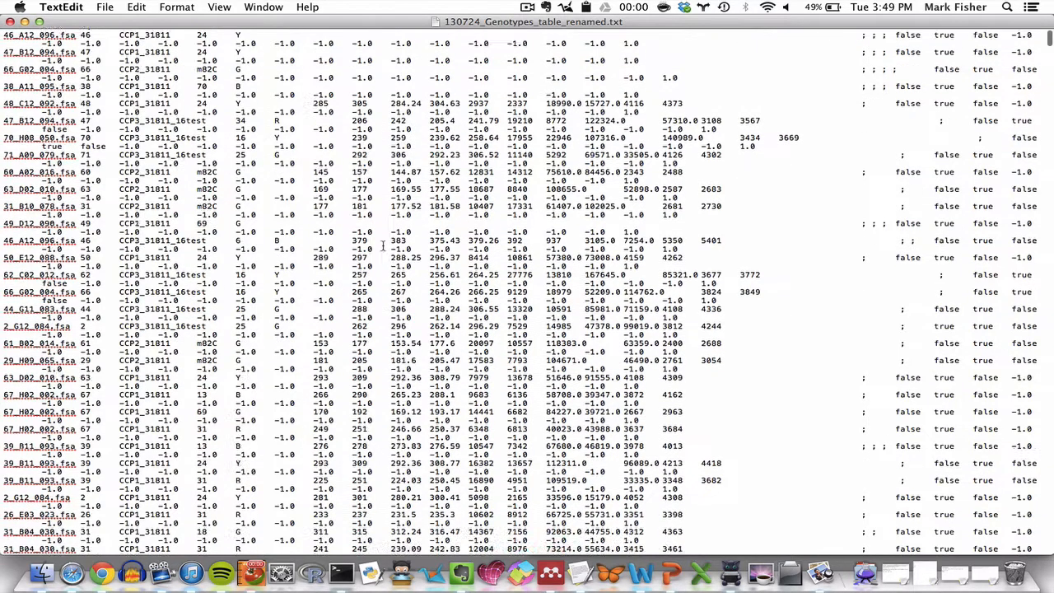
{"action": "scroll", "scroll_direction": "up", "scroll_amount": 3}
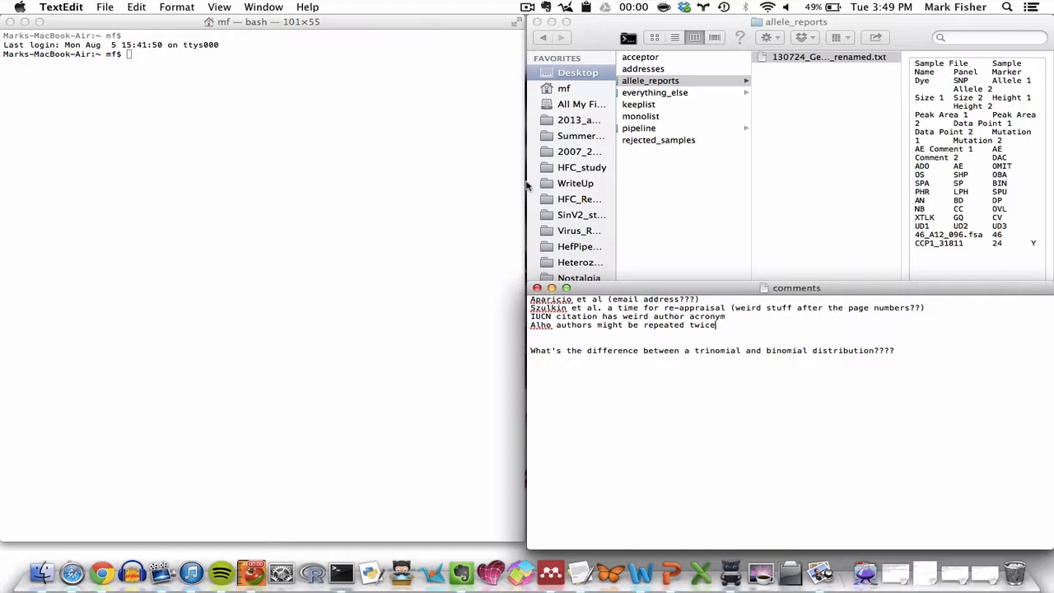
Run 'python HefPipe.py' in the Terminal window.
{"action": "left_click", "coordinate": [282, 122]}
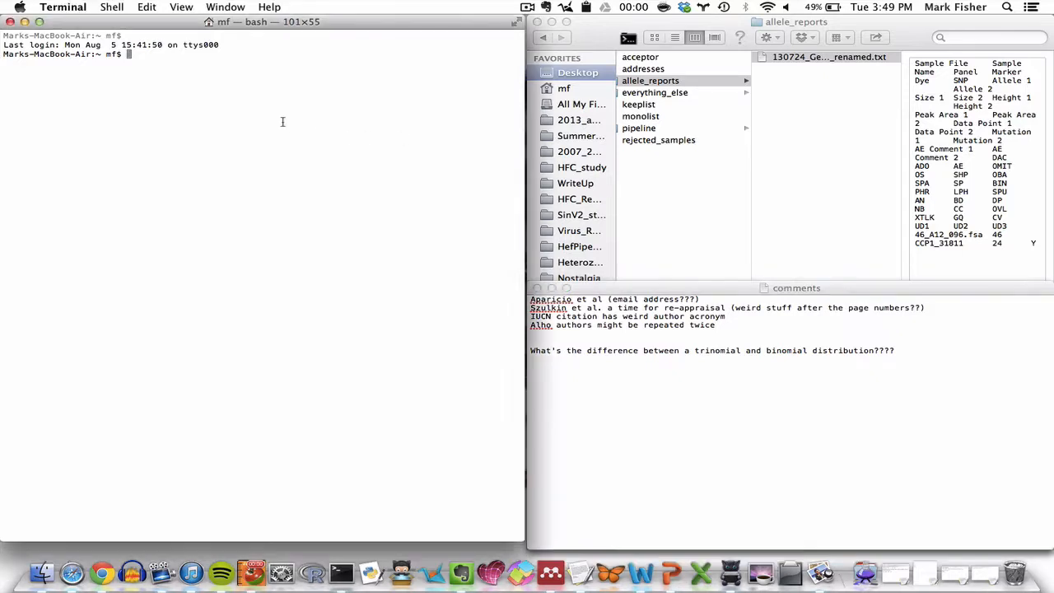
{"action": "type", "text": "python HefPipe.py"}
{"action": "type", "text": "/Users/mf/Desktop/addresses.csv"}
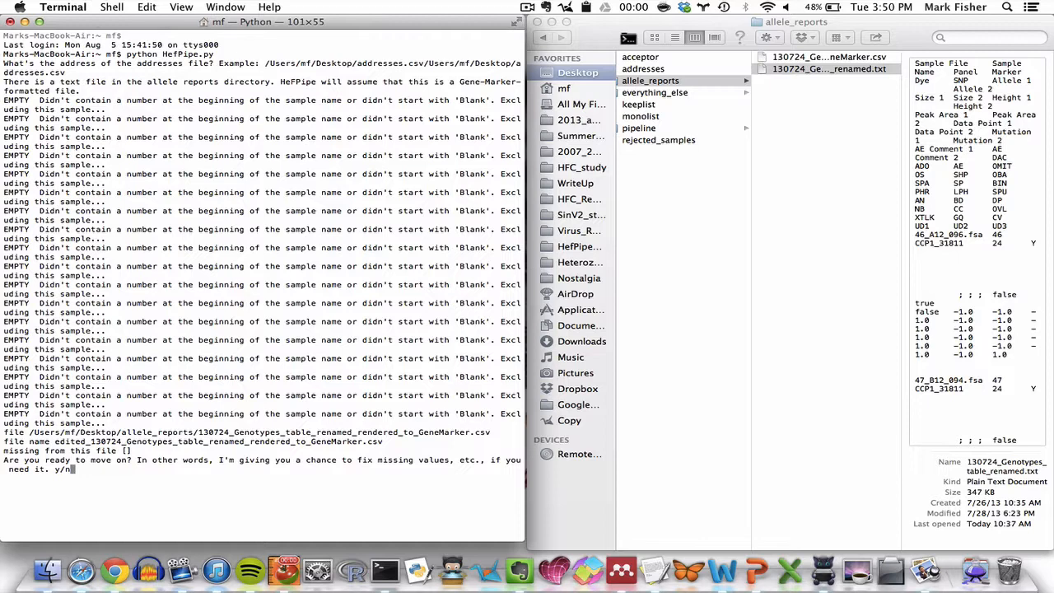
{"action": "mouse_move", "coordinate": [420, 140]}
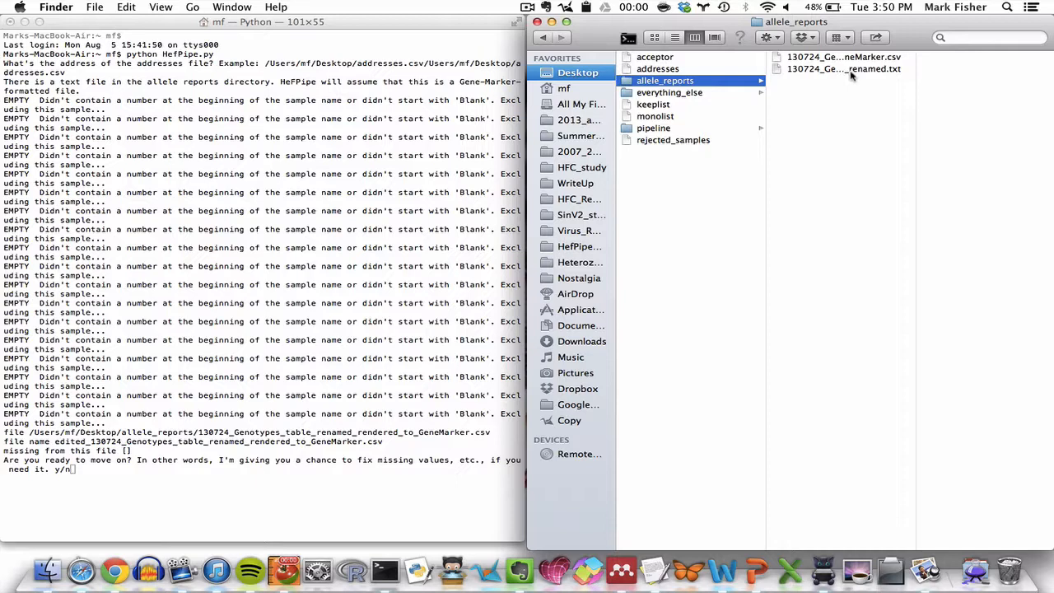
Compare the renamed .txt report with the new GeneMarker CSV in allele_reports.
{"action": "left_click", "coordinate": [835, 68]}
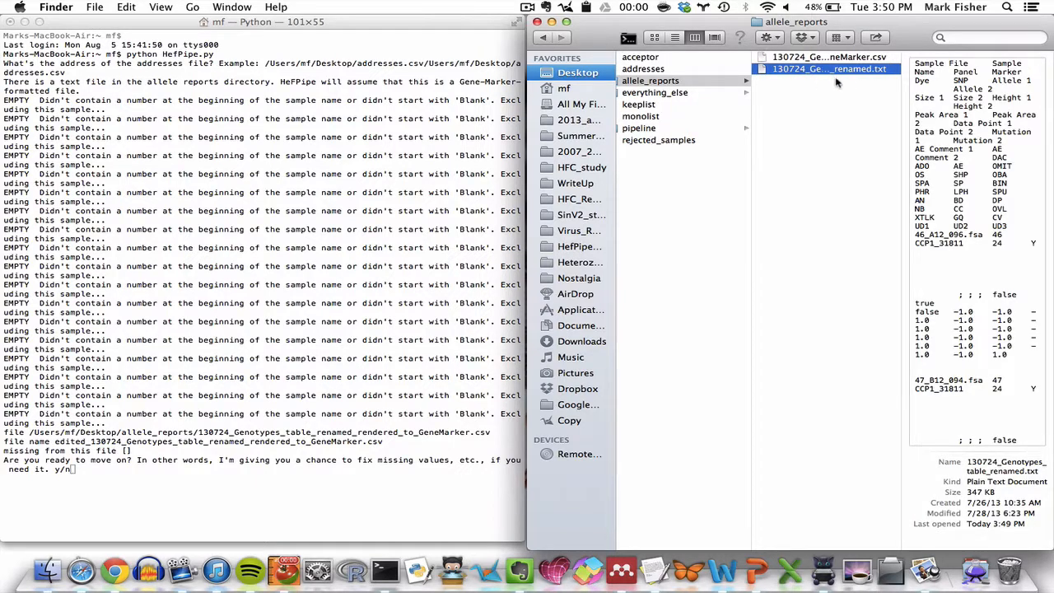
{"action": "mouse_move", "coordinate": [846, 88]}
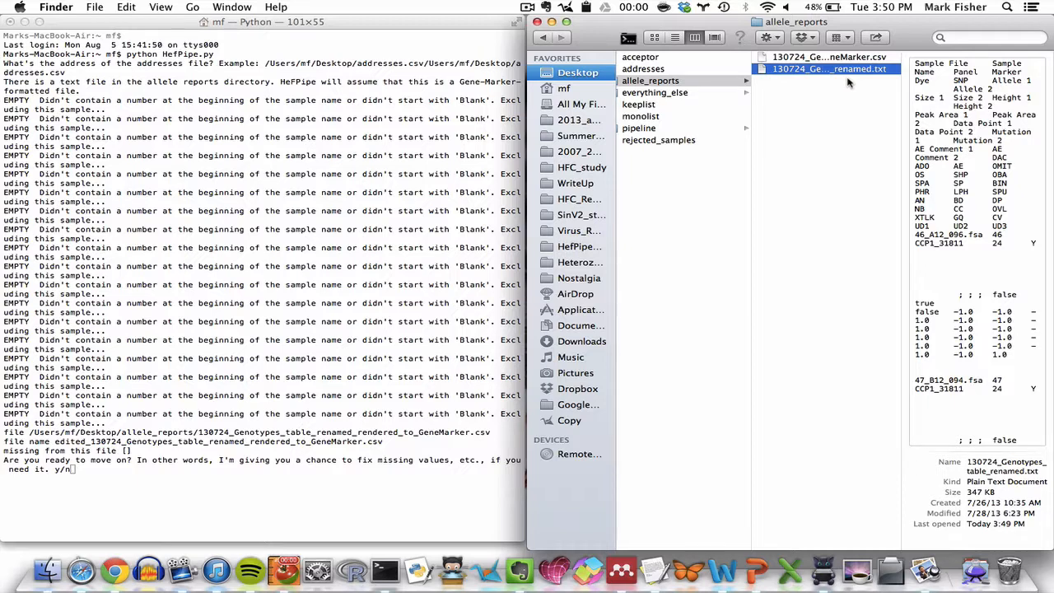
{"action": "left_click", "coordinate": [824, 57]}
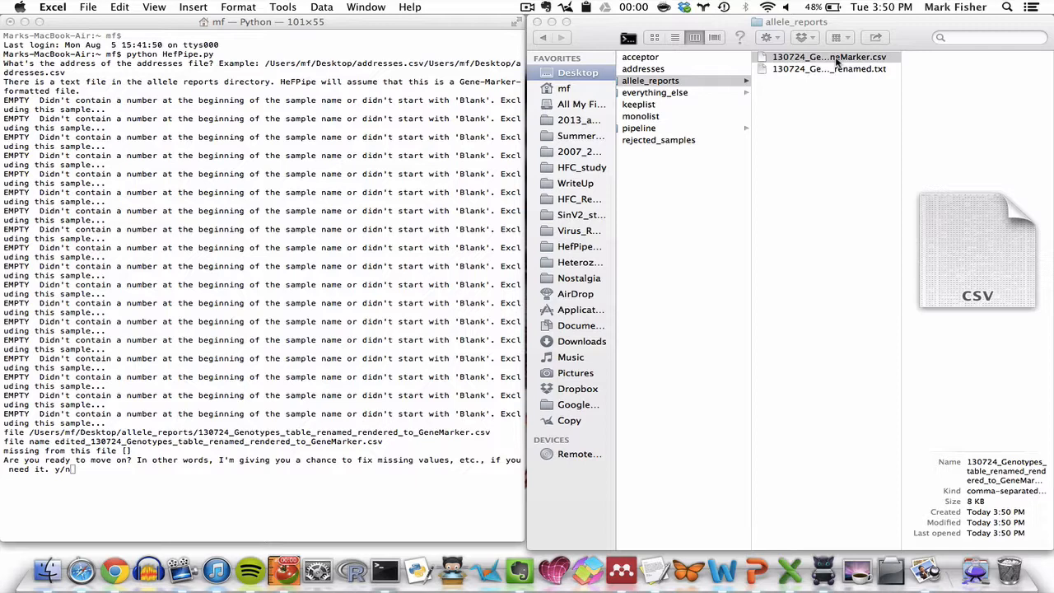
Open the GeneMarker CSV in Excel and inspect cells B2 and C1 (24).
{"action": "double_click", "coordinate": [829, 57]}
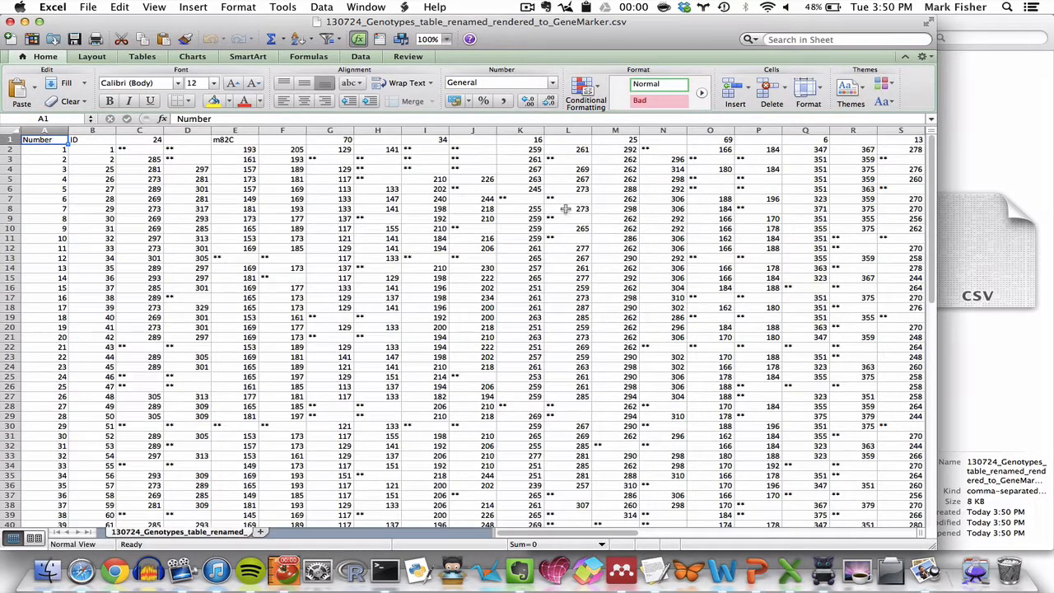
{"action": "left_click", "coordinate": [90, 149]}
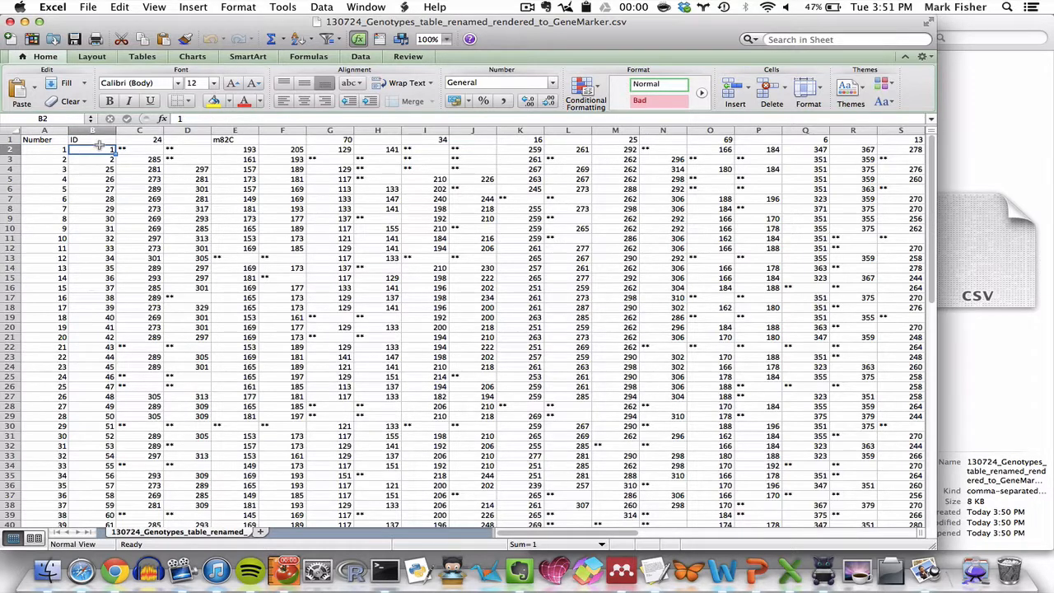
{"action": "left_click", "coordinate": [142, 140]}
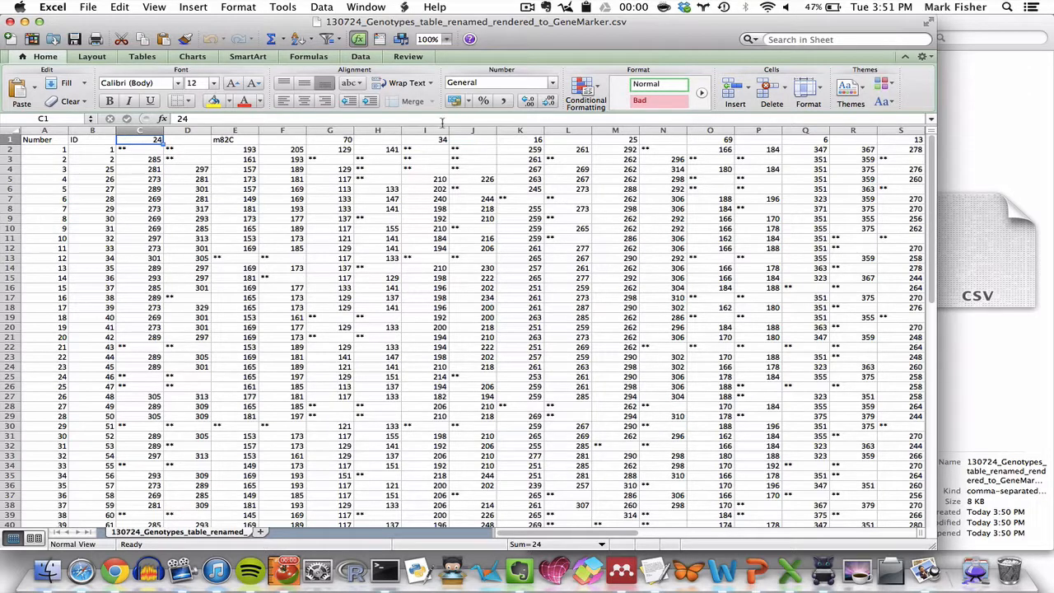
{"action": "mouse_move", "coordinate": [541, 405]}
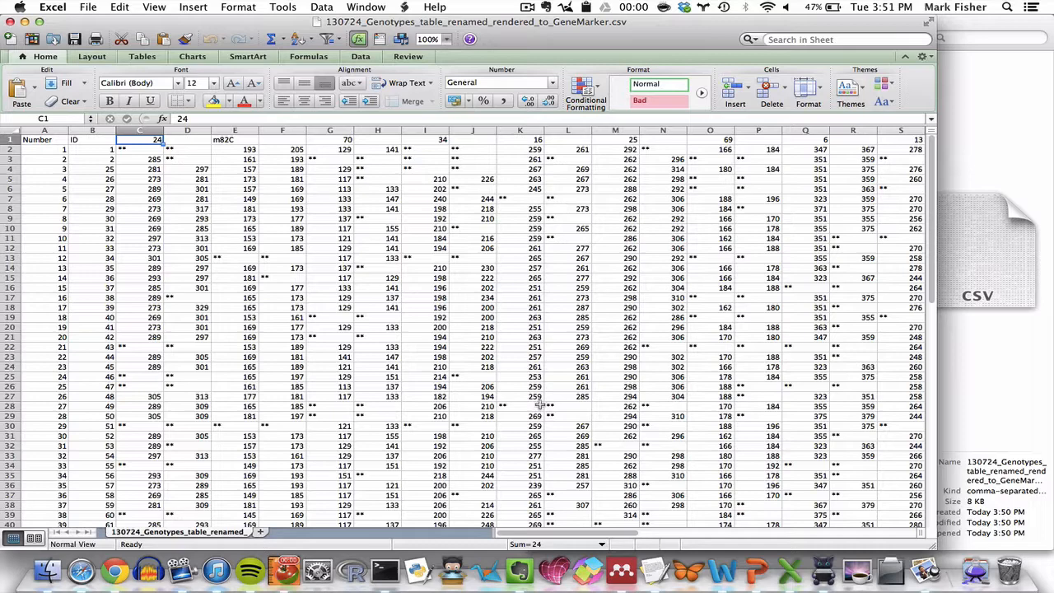